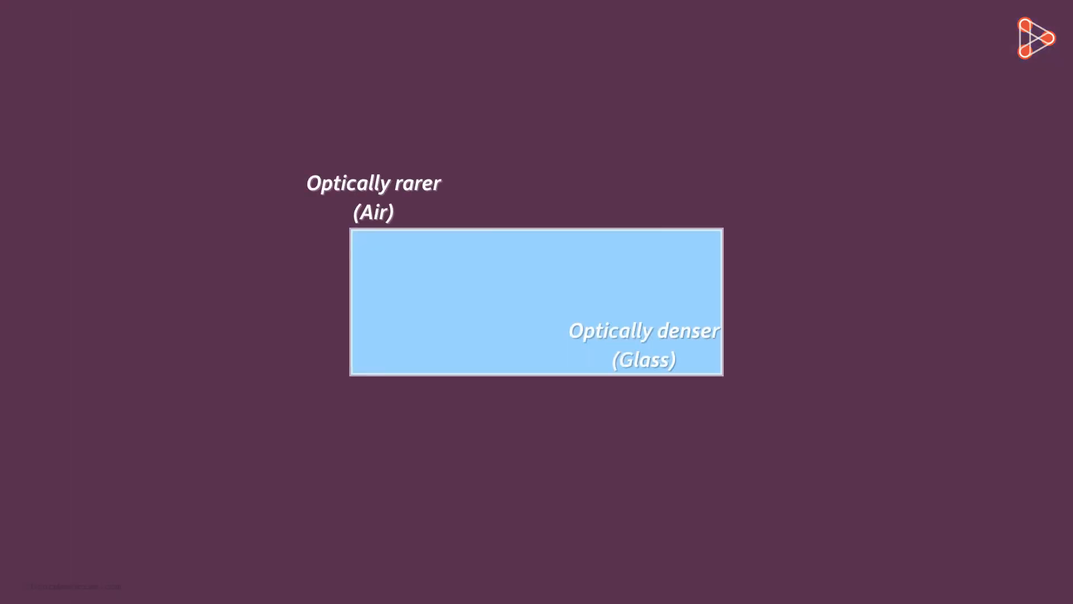
mouse_move(392, 100)
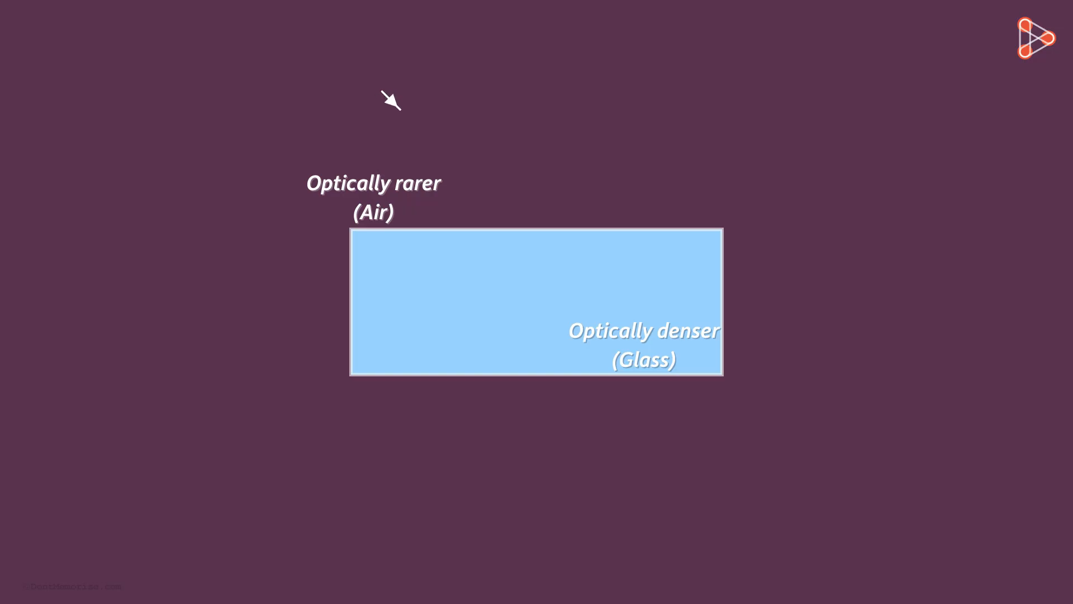